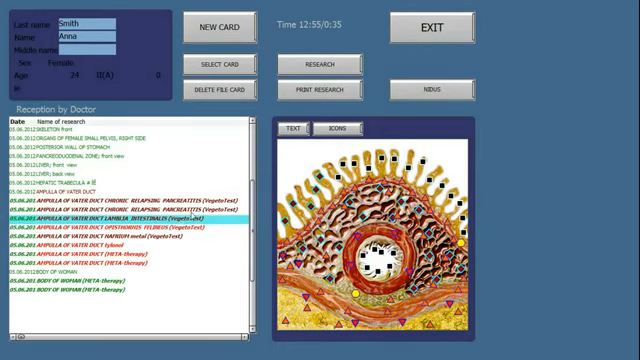
# - Open the LIVER research entry from the patient card's research list
pyautogui.click(120, 189)
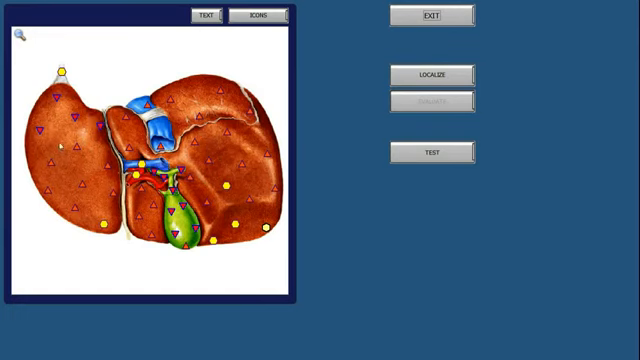
pyautogui.moveTo(330, 110)
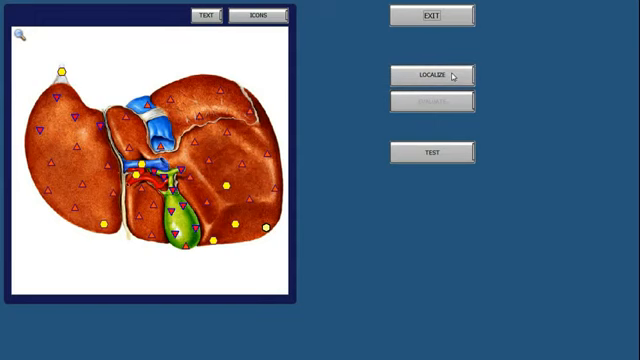
pyautogui.moveTo(185, 175)
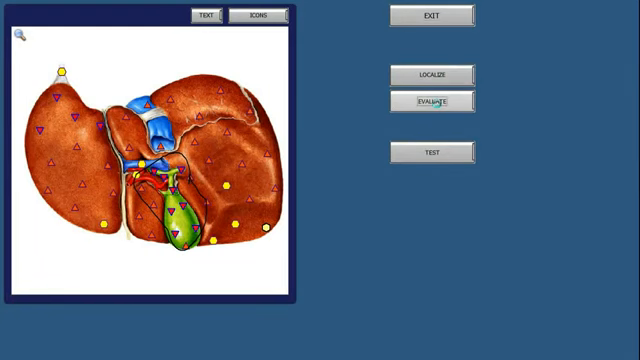
# - Evaluate the outlined region around the gallbladder so it is shaded blue
pyautogui.click(430, 102)
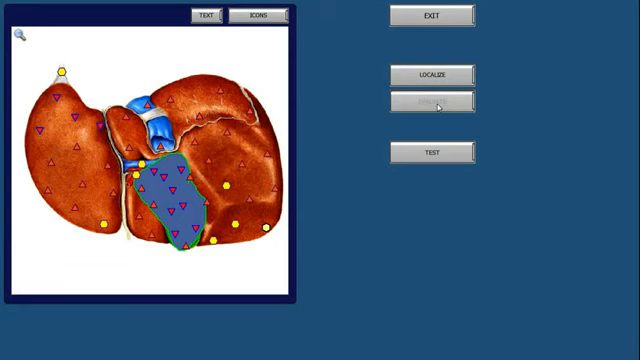
pyautogui.moveTo(290, 155)
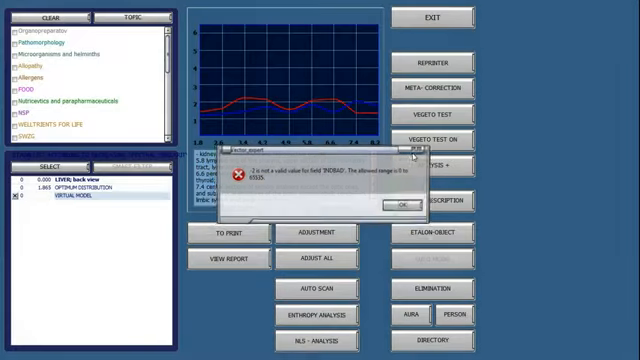
# - Dismiss the INDBAD invalid-value error dialog with OK
pyautogui.click(398, 207)
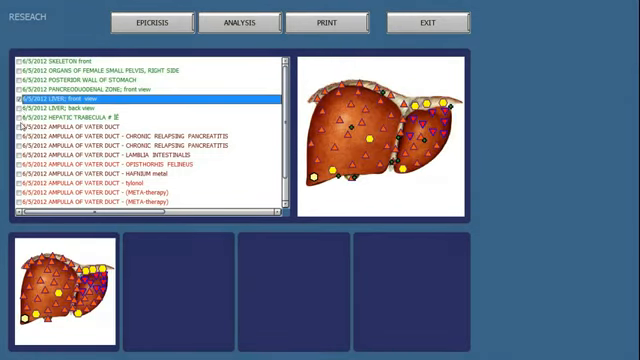
# - Tick four research pictures for the printout, including the Ampulla of Vater duct and META-therapy ampulla views
pyautogui.click(140, 191)
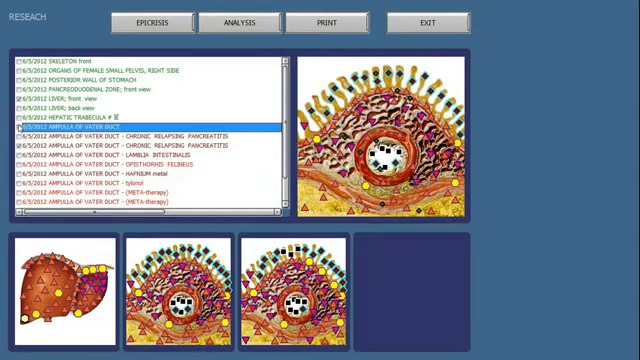
pyautogui.click(150, 143)
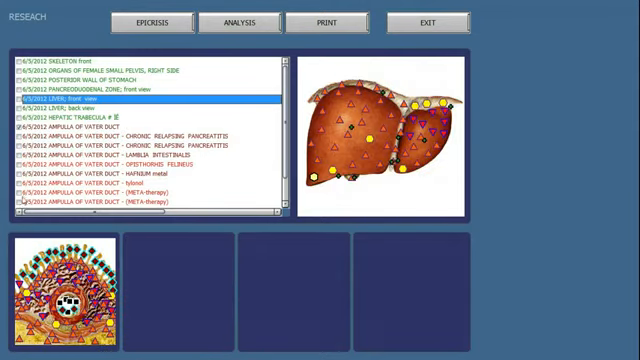
pyautogui.click(140, 205)
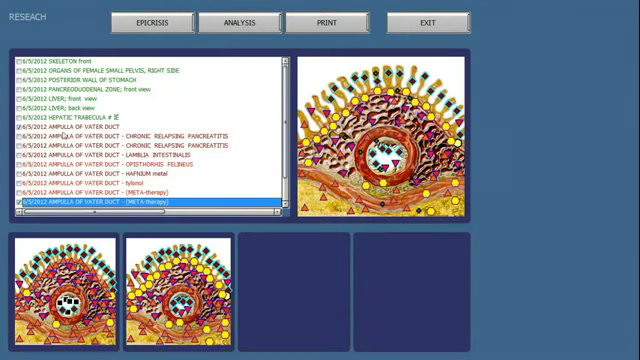
pyautogui.click(140, 80)
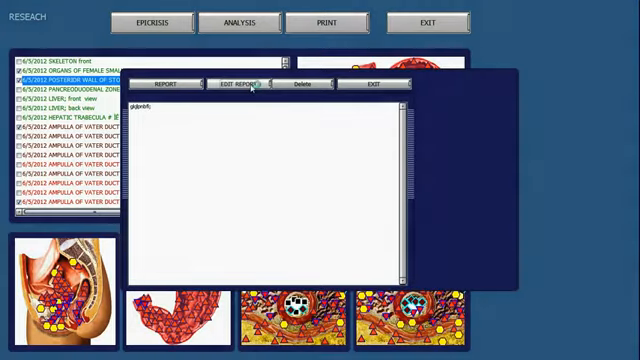
# - Edit the notes report for the research printout and close the report window
pyautogui.click(238, 84)
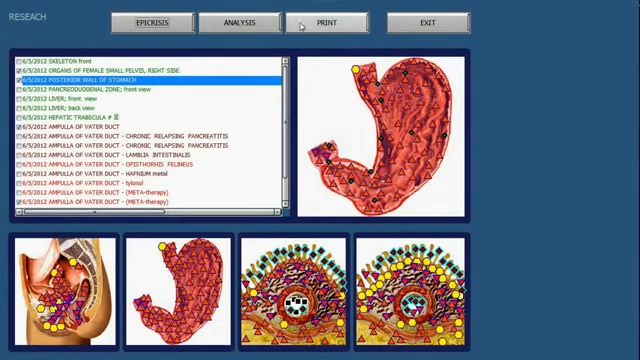
# - Return from the printout, run TEST on the body of woman picture, and dismiss the invalid-value error
pyautogui.click(327, 22)
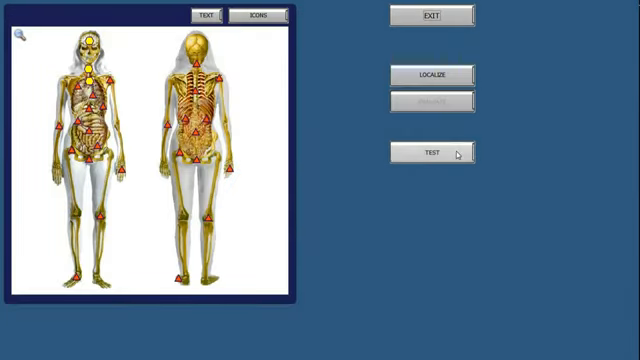
pyautogui.click(431, 152)
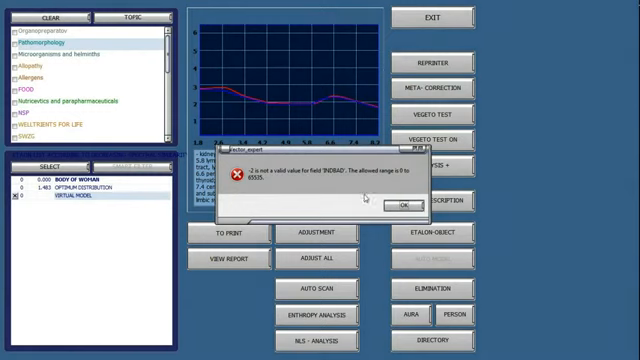
pyautogui.click(403, 207)
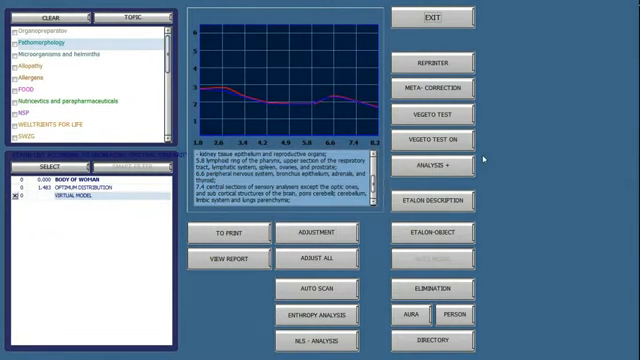